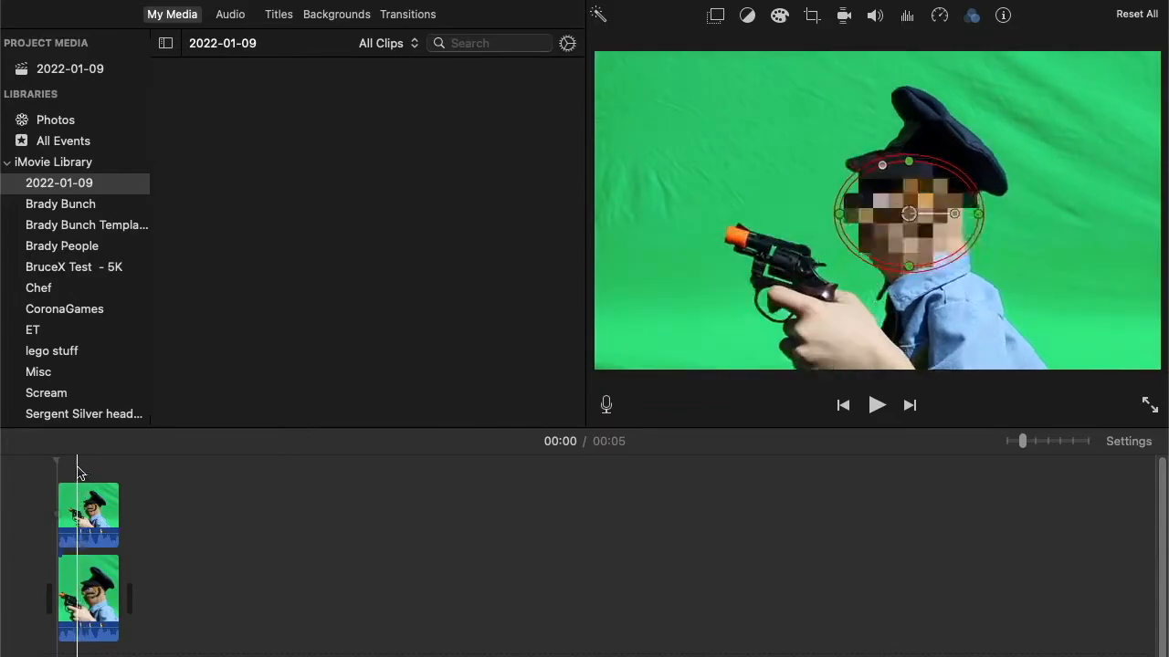
- Switch from the pixelated green-screen clip to the Brady Bunch intro project with its retro grid
{"action": "left_click", "coordinate": [336, 14]}
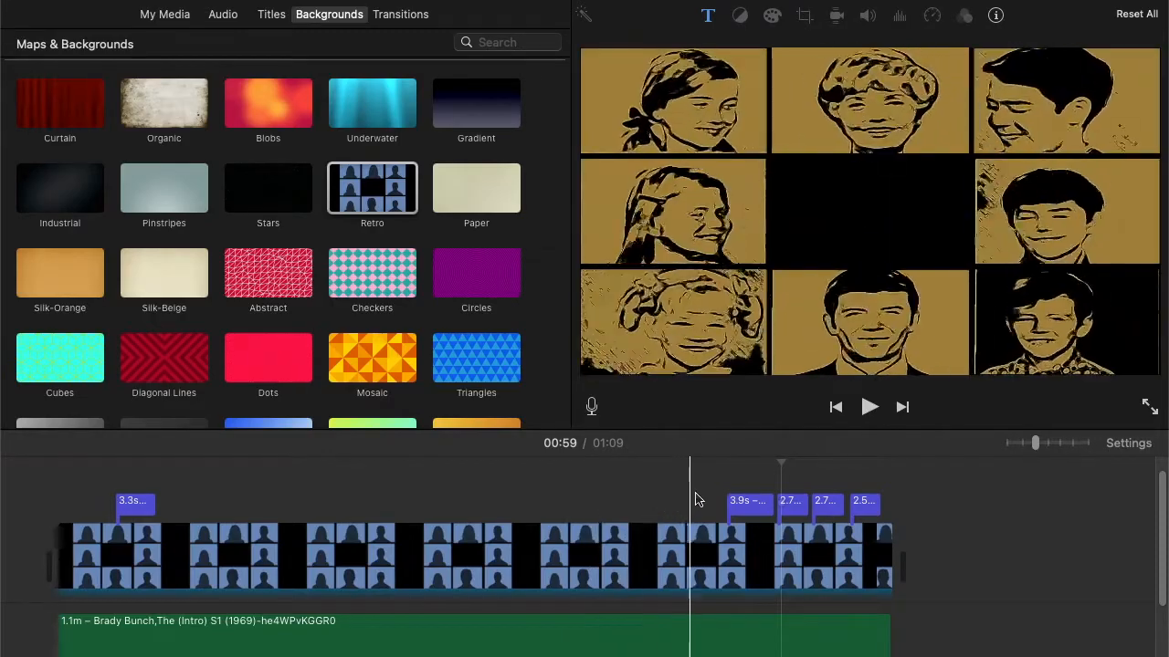
{"action": "left_click", "coordinate": [870, 405]}
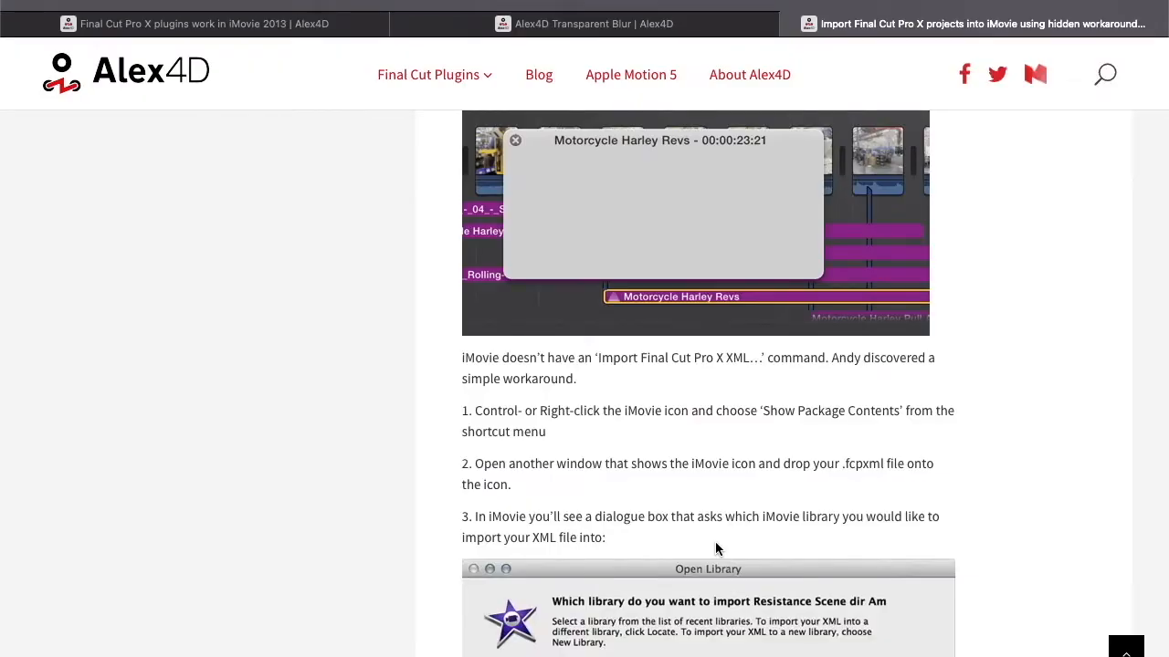
- Scroll the Alex4D article down to the numbered FCPXML-to-iMovie workaround steps
{"action": "scroll", "scroll_direction": "down", "scroll_amount": 3}
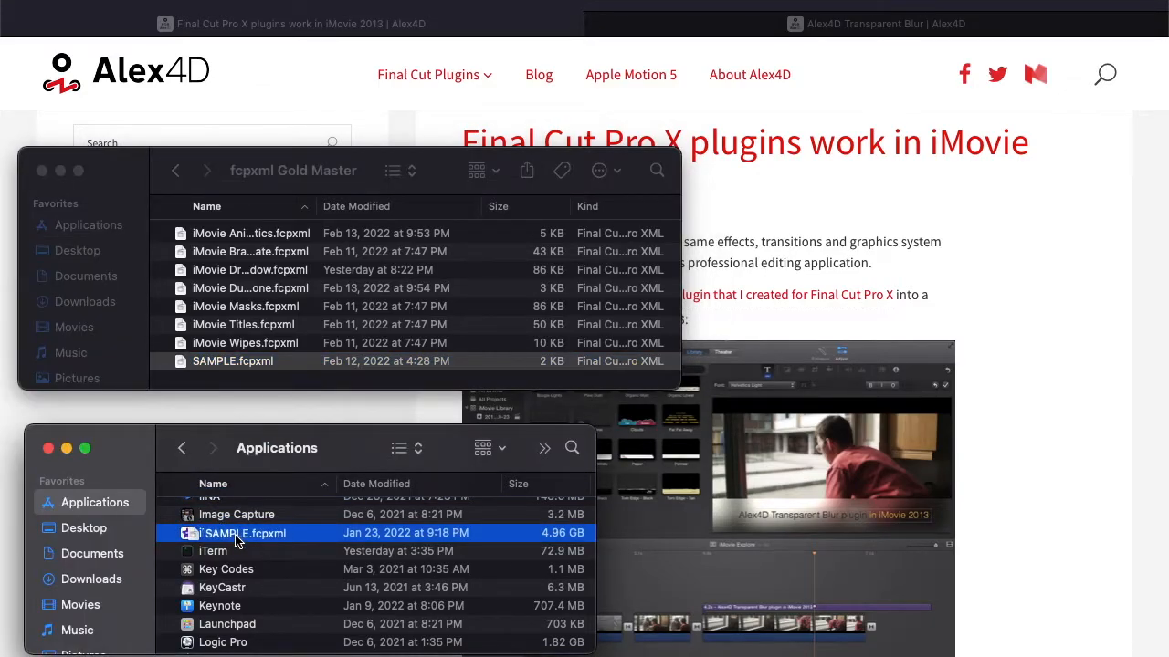
- Hand SAMPLE.fcpxml to iMovie and choose iMovie Library as the import destination
{"action": "double_click", "coordinate": [245, 534]}
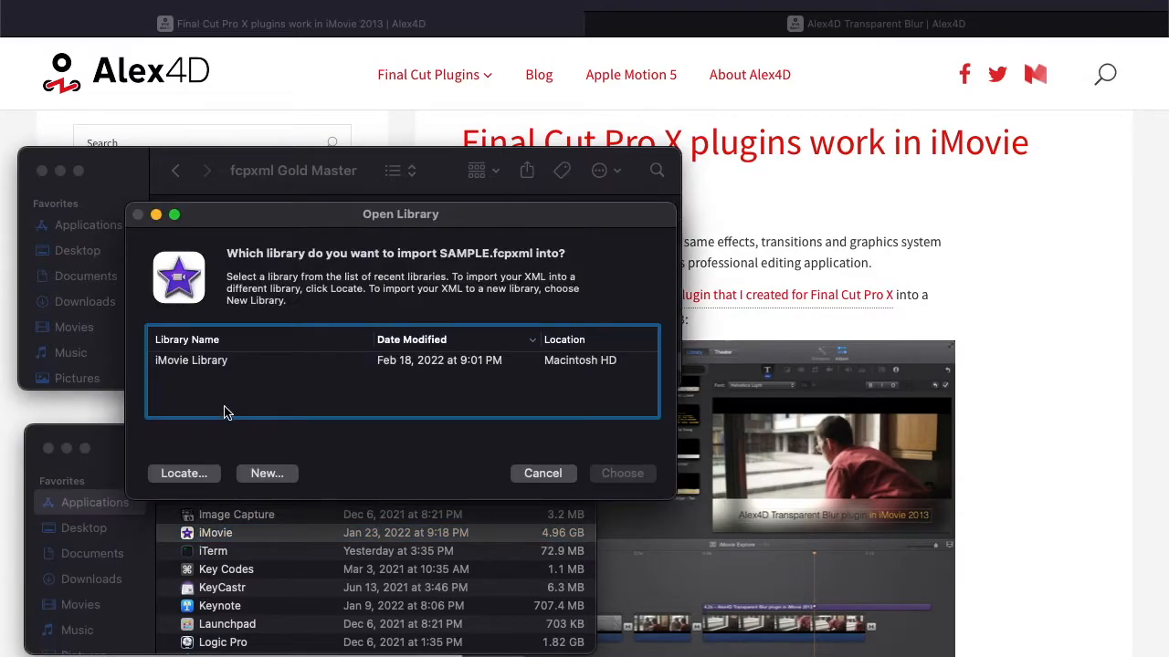
{"action": "left_click", "coordinate": [192, 360]}
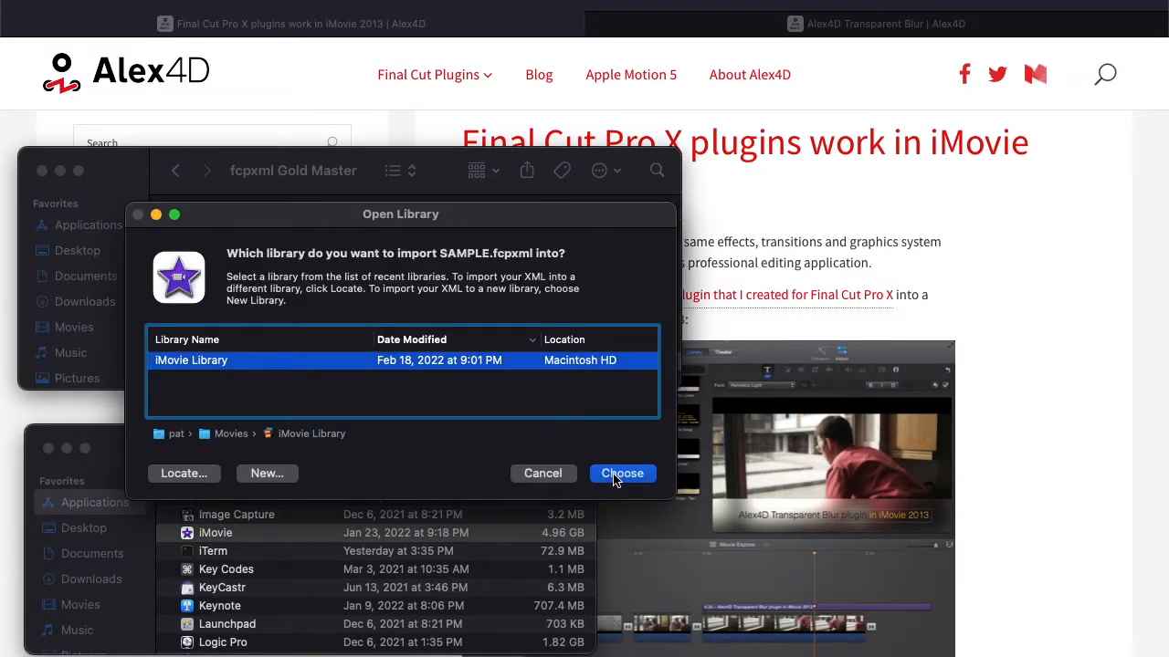
{"action": "left_click", "coordinate": [621, 473]}
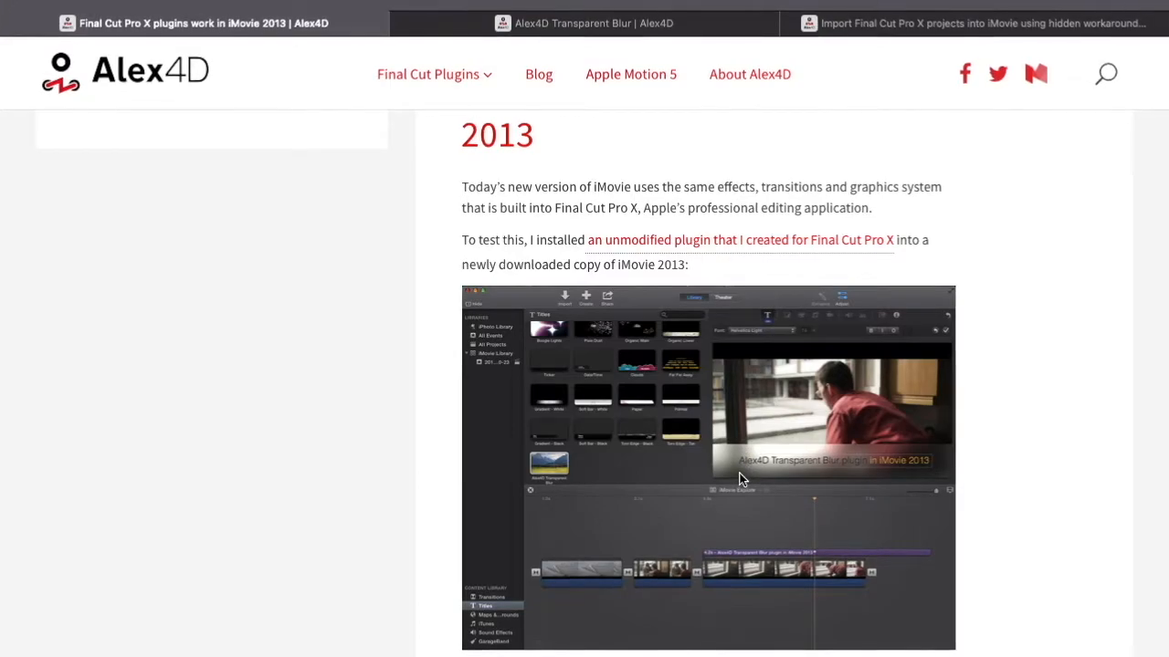
- Scroll the iMovie 2013 plugins article down to the Transparent Blur screenshot
{"action": "scroll", "scroll_direction": "down", "scroll_amount": 3}
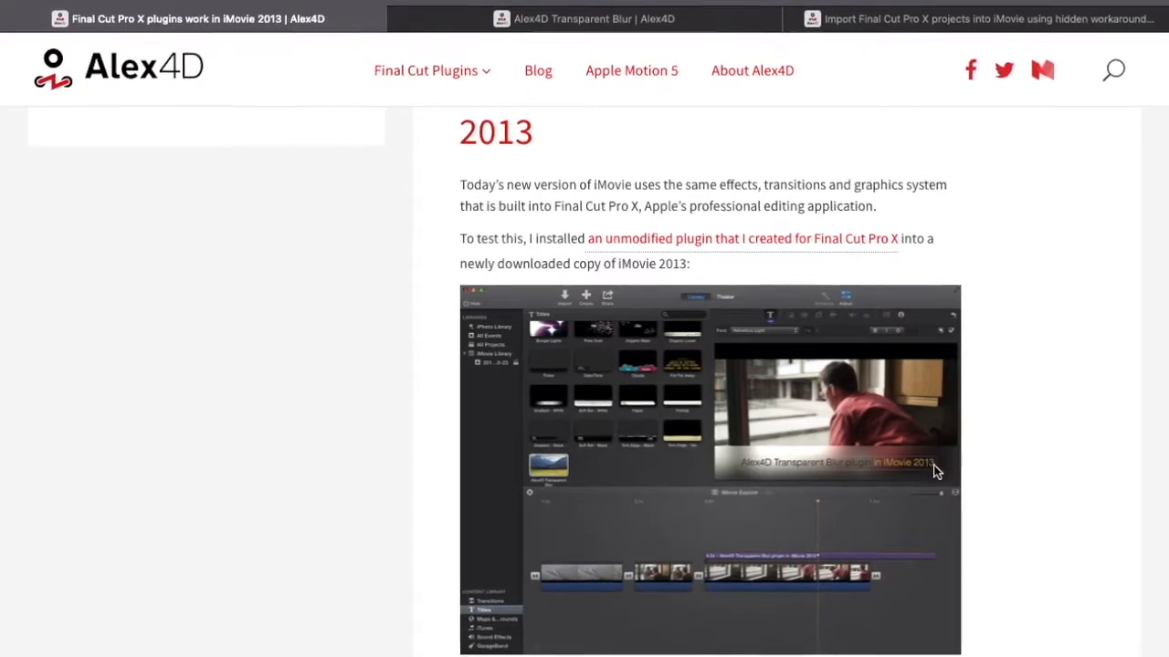